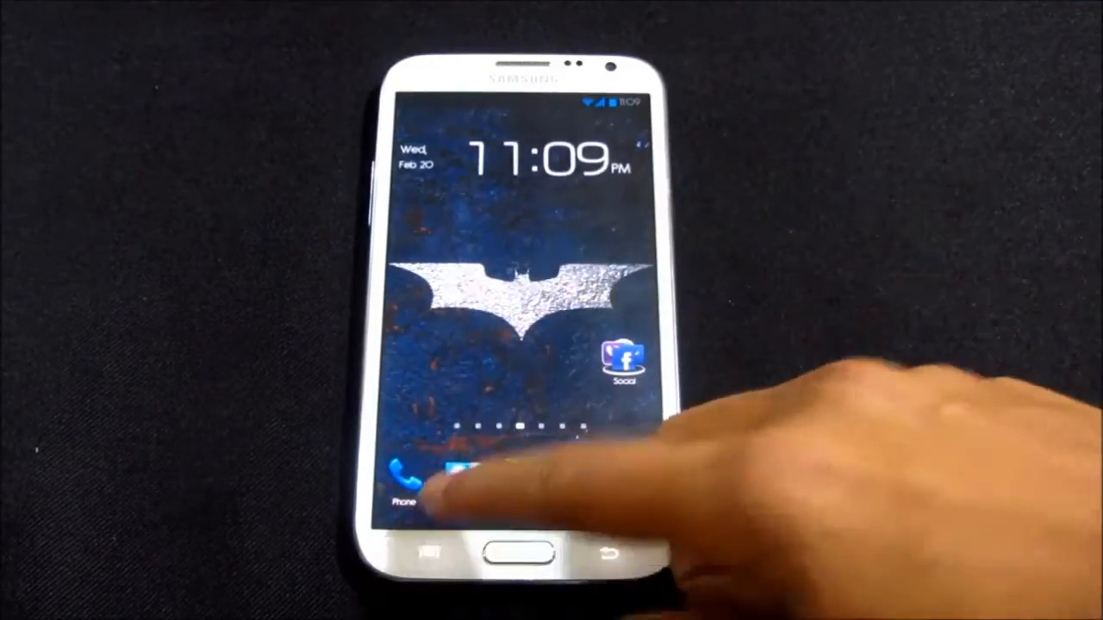
Step: Open Display settings and check the Multi window option
left_click(407, 474)
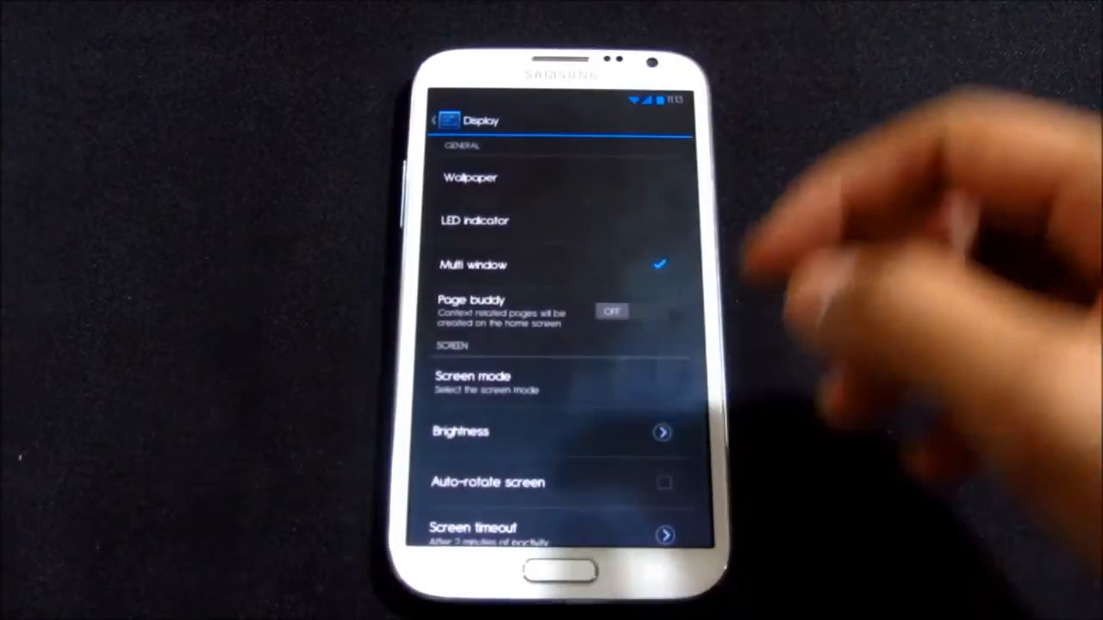
scroll("up", 3)
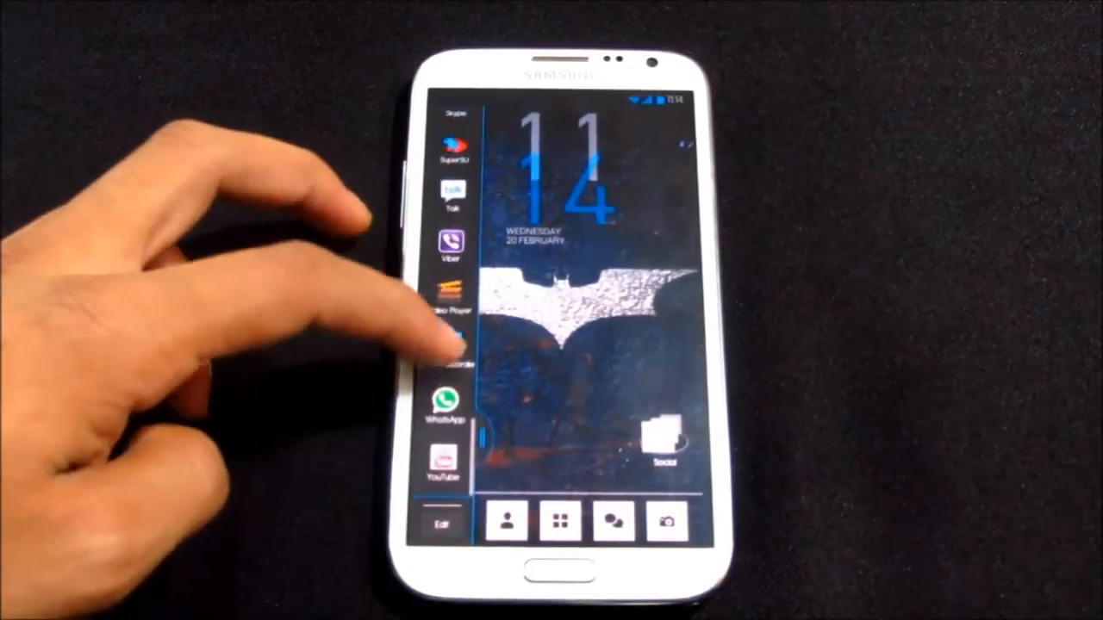
Step: Scroll through the multi-window side tray's app list over the home screen
scroll("down", 3)
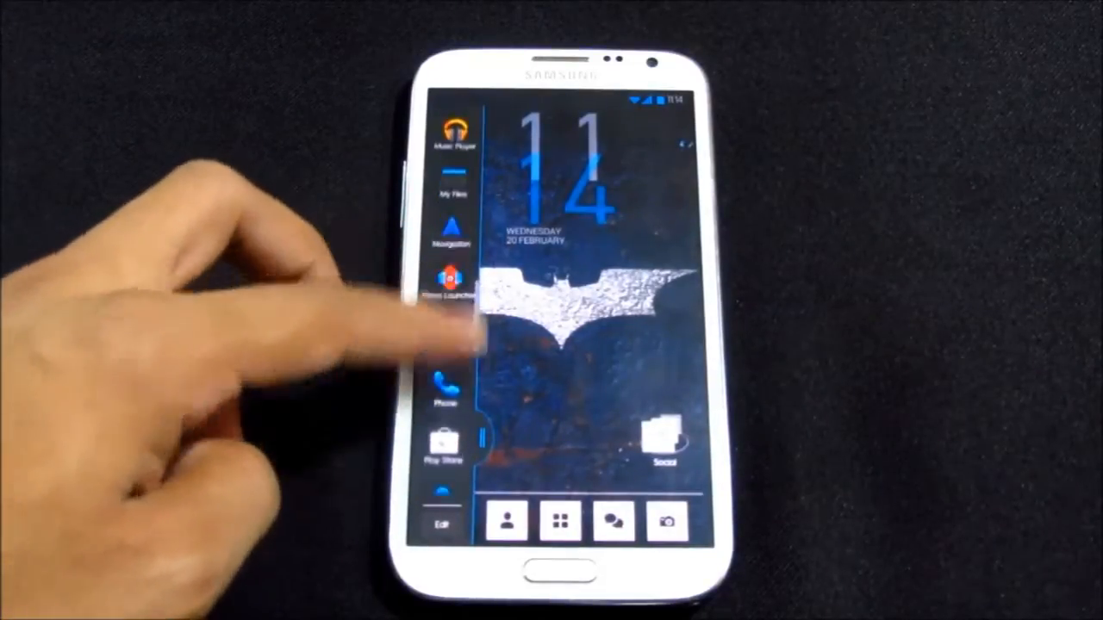
scroll("down", 3)
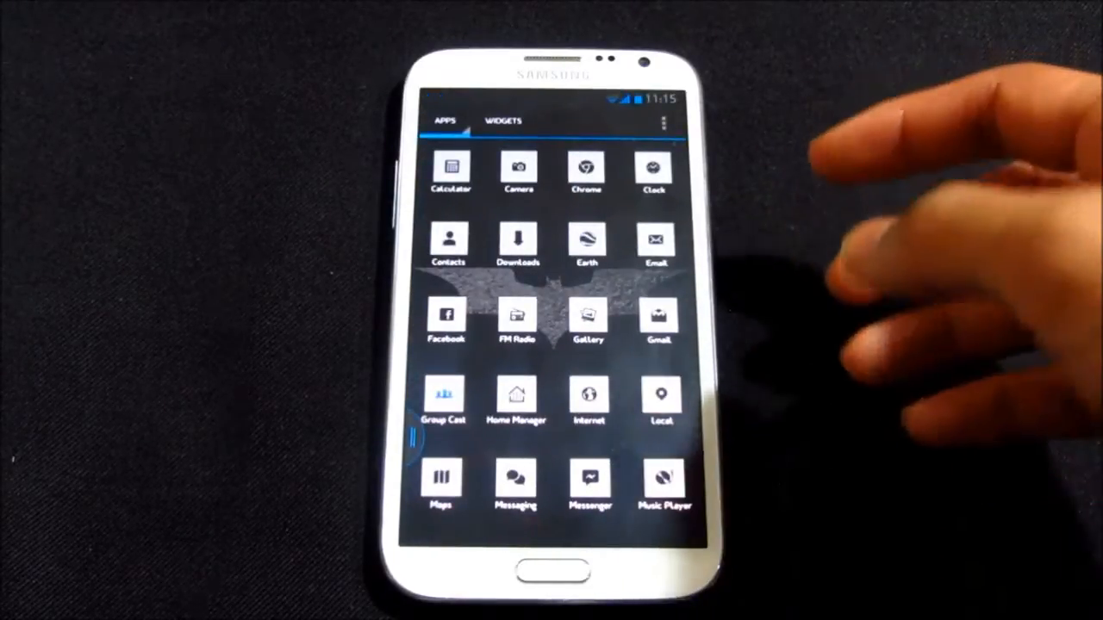
Step: Open the Nova Launcher Apps tab from the dock's app drawer icon
left_click(587, 399)
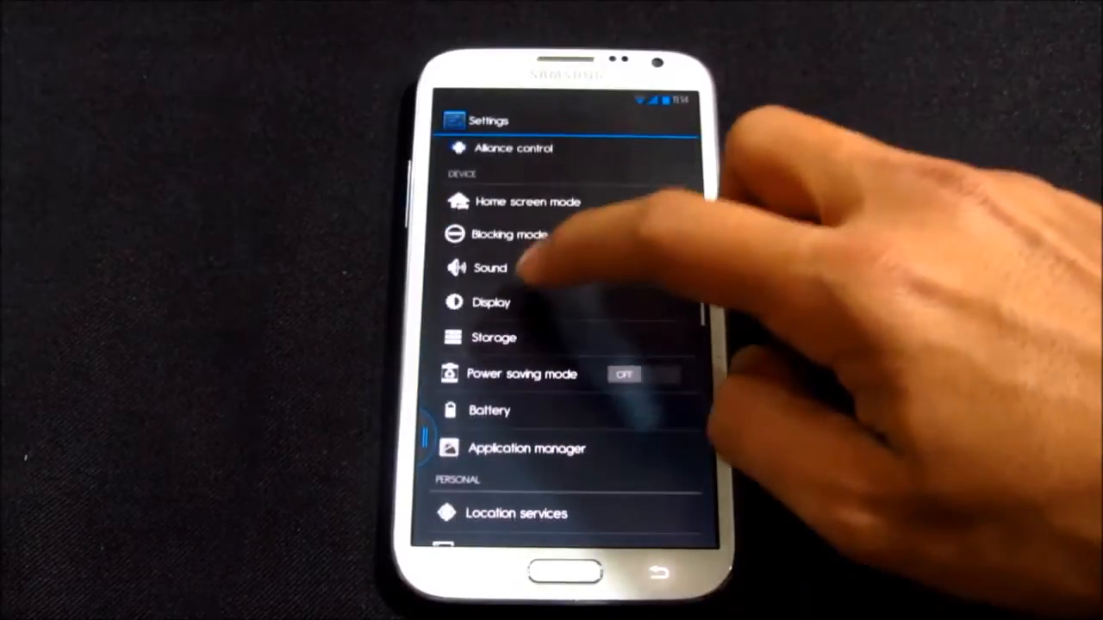
Step: Open Display > Font style and scroll through the Choose new font list
left_click(492, 302)
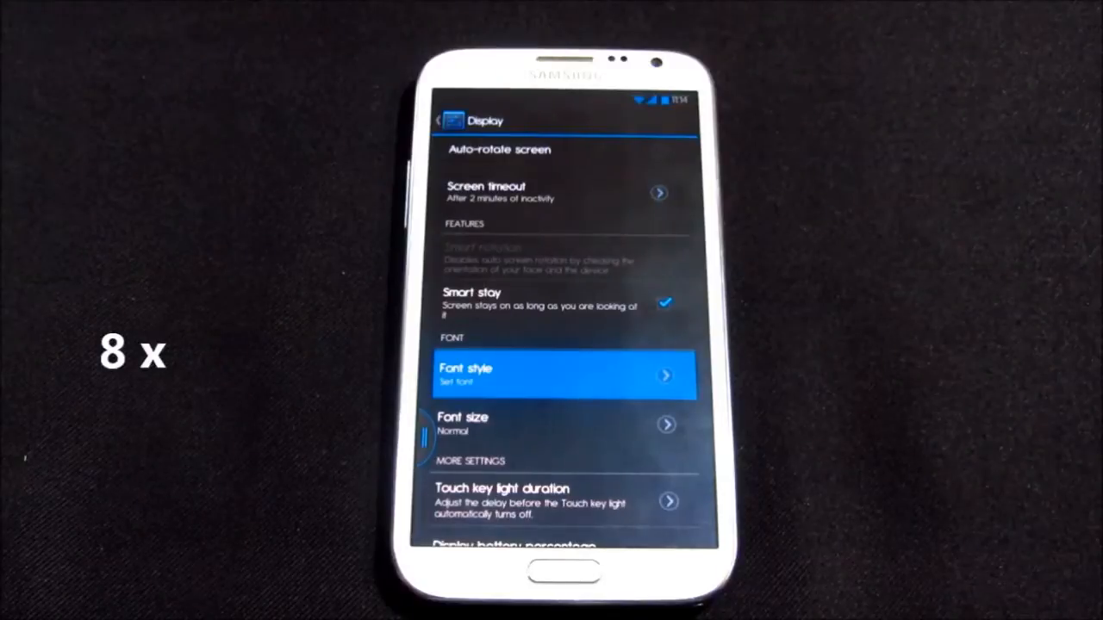
left_click(563, 374)
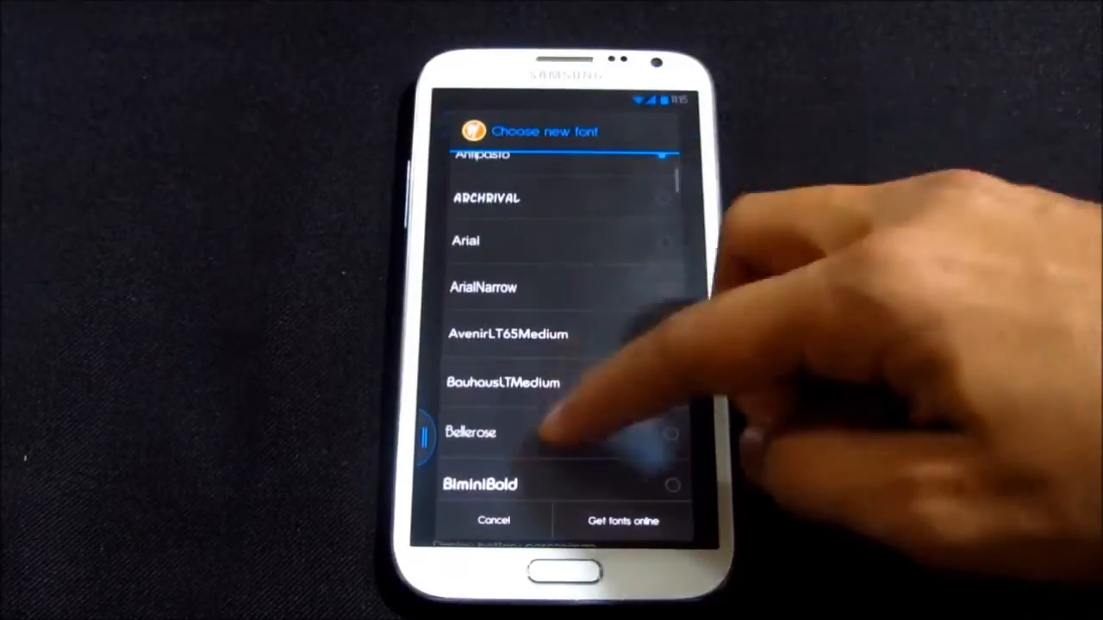
scroll("up", 3)
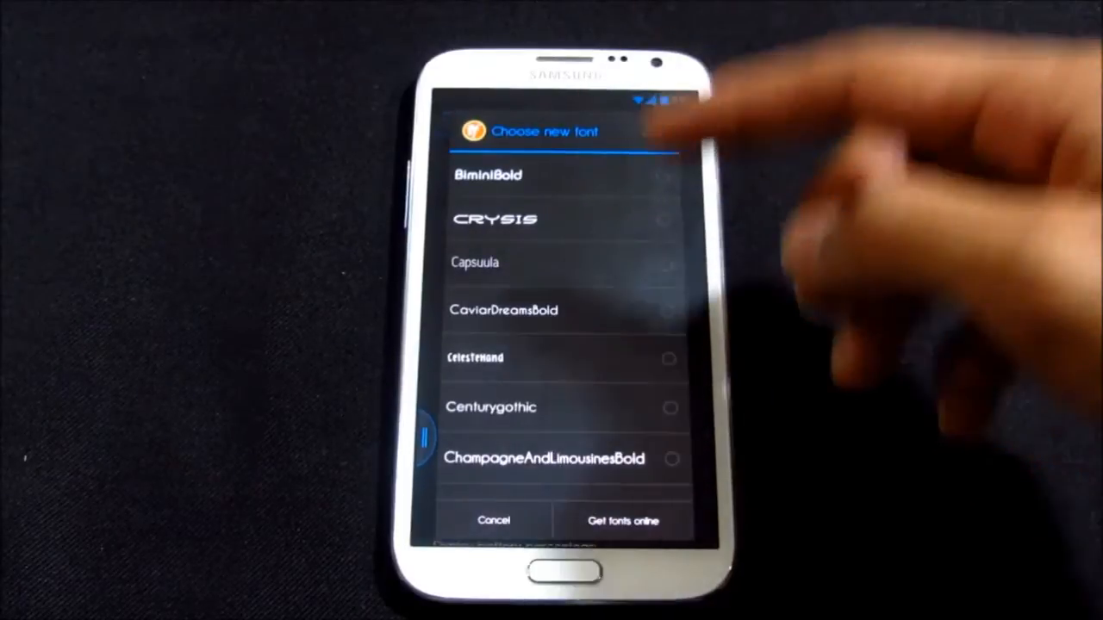
scroll("down", 3)
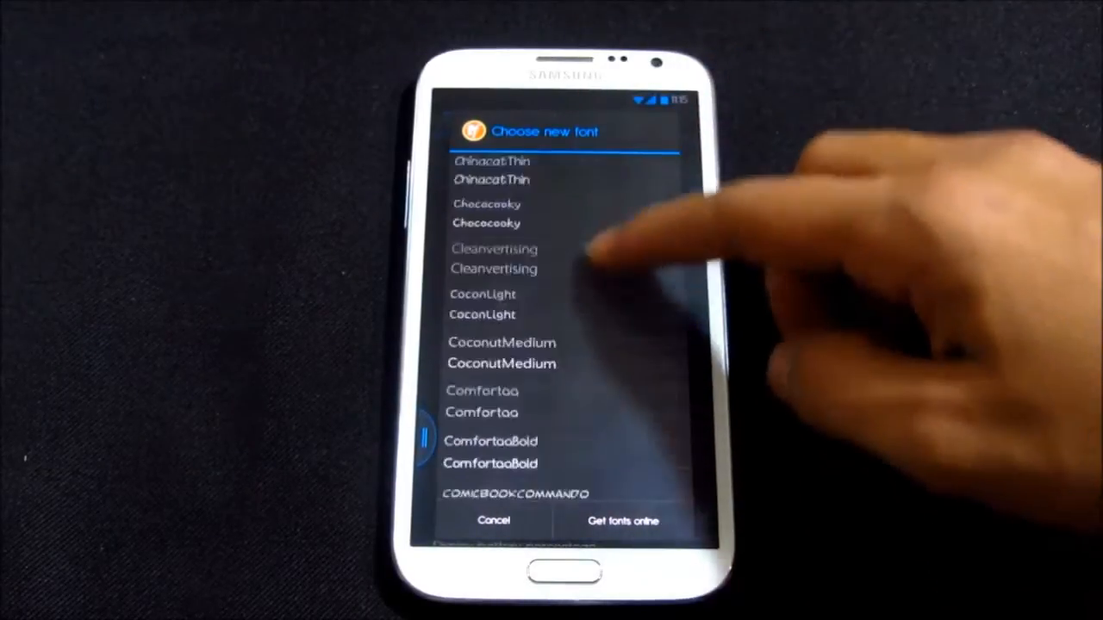
scroll("down", 3)
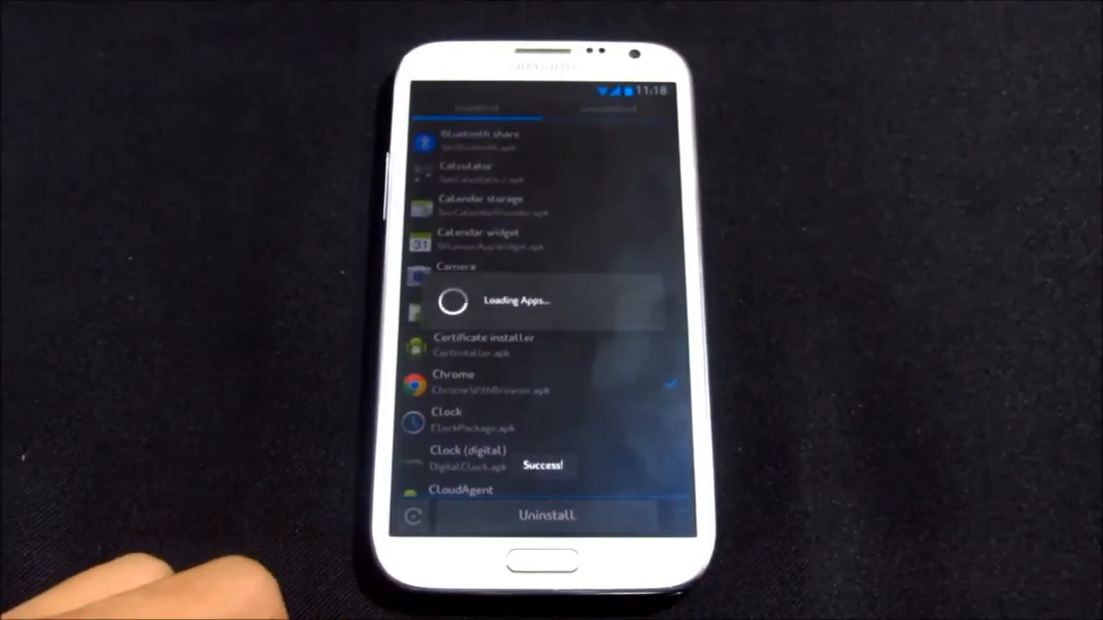
Step: Uninstall Chrome and scroll the reloaded installed-apps list back to the top
scroll("up", 3)
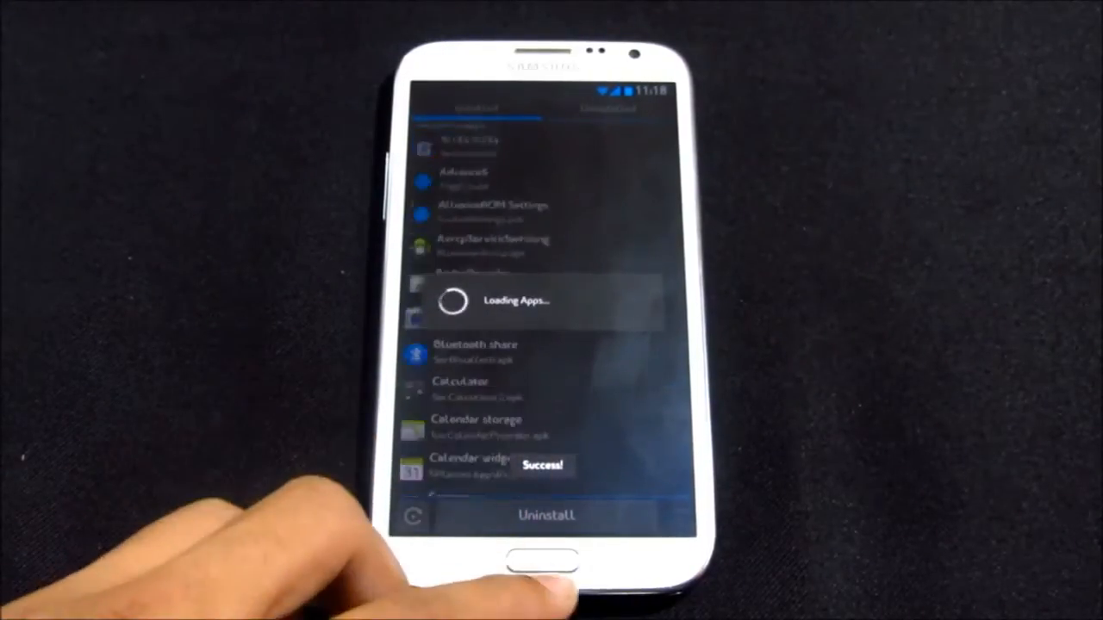